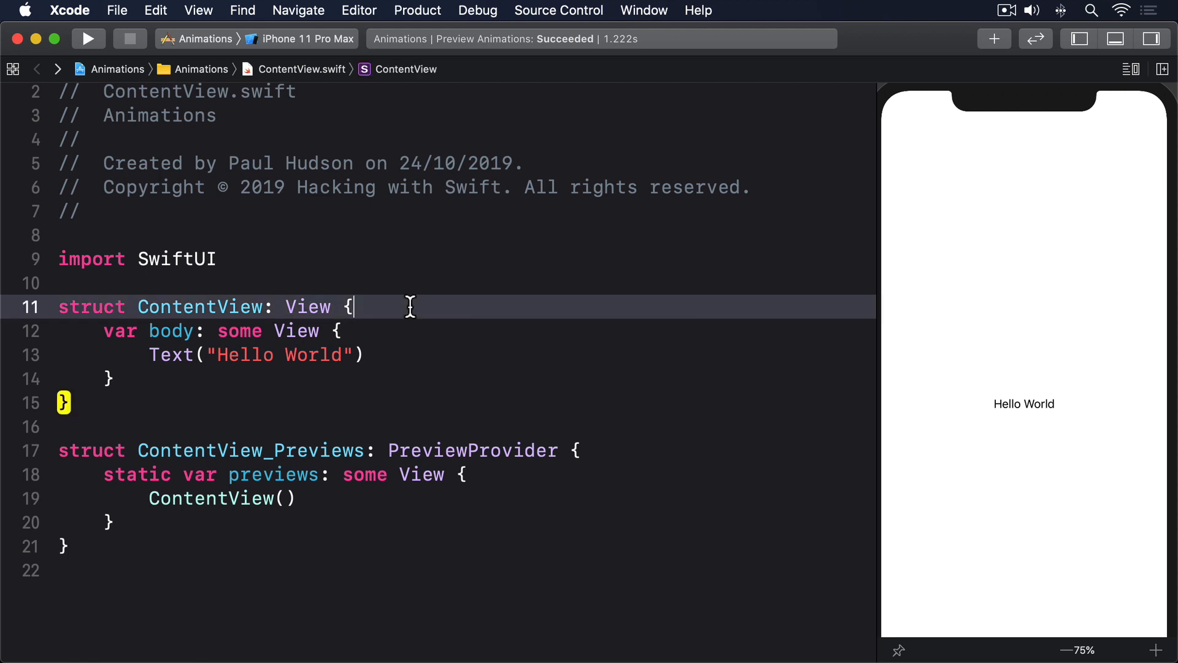
pyautogui.write('@St')
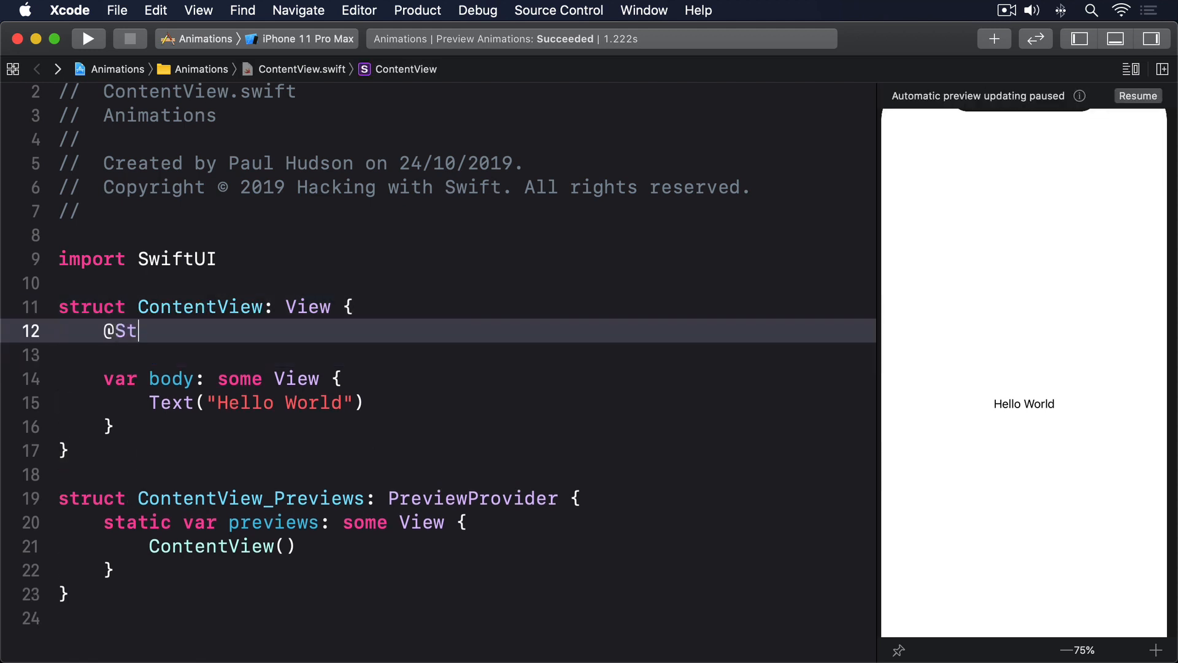
pyautogui.write('ate private var animationAmou')
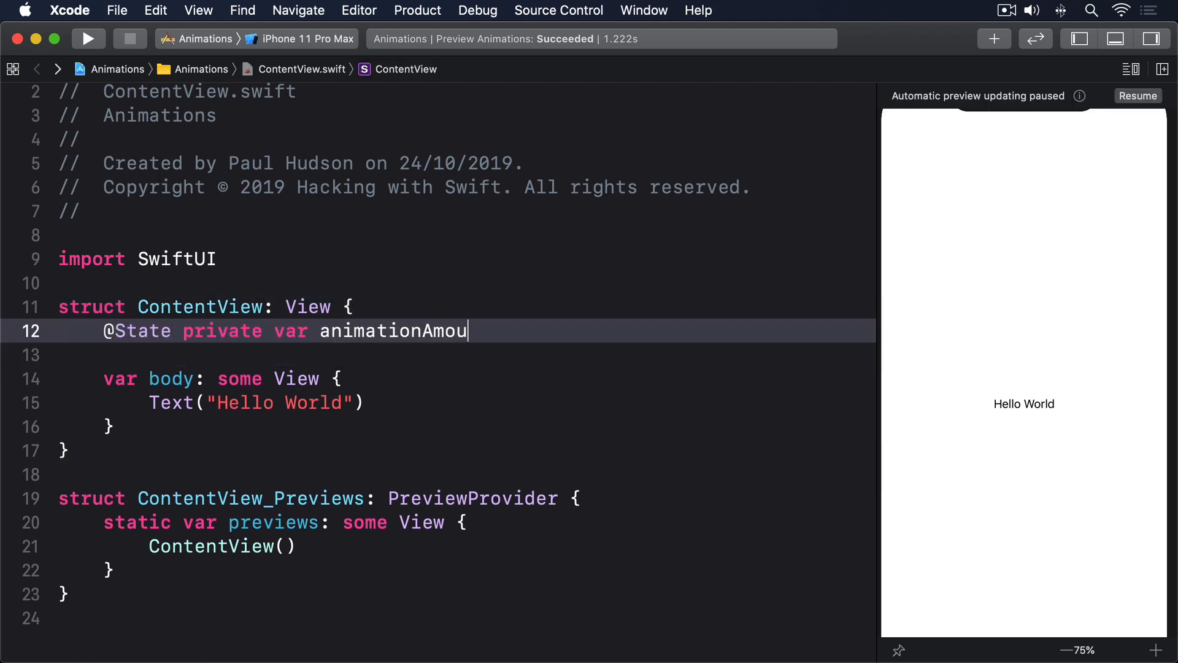
pyautogui.write('nt: CGFloat = 1')
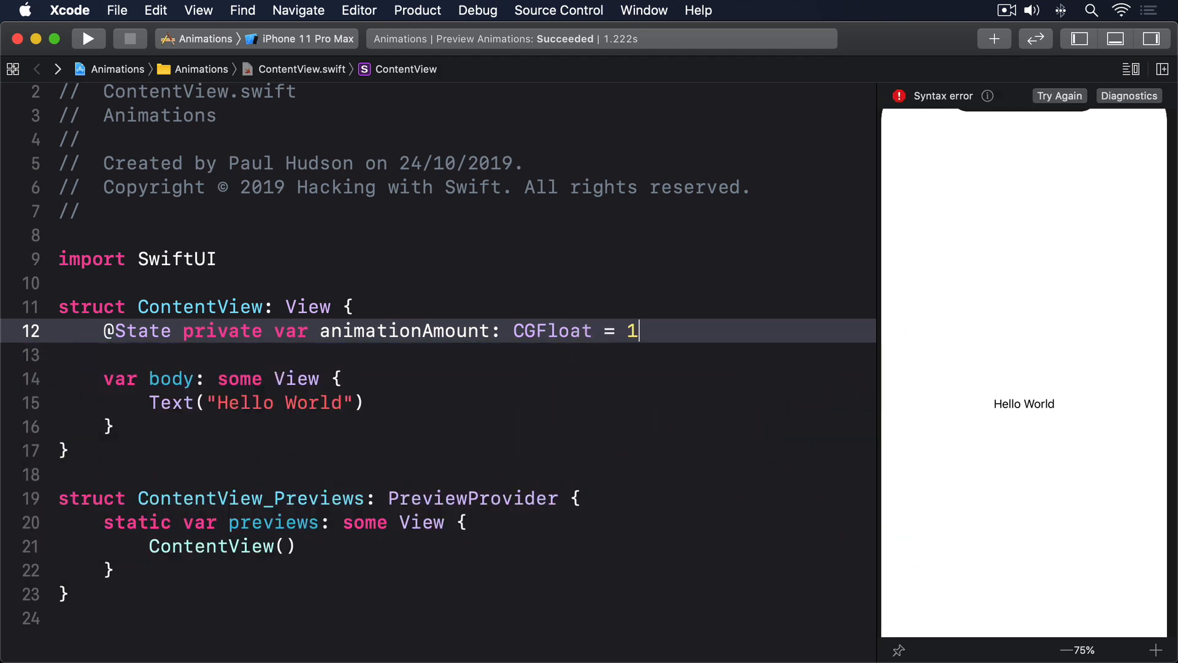
pyautogui.write('VStack {')
pyautogui.write('Stepper("')
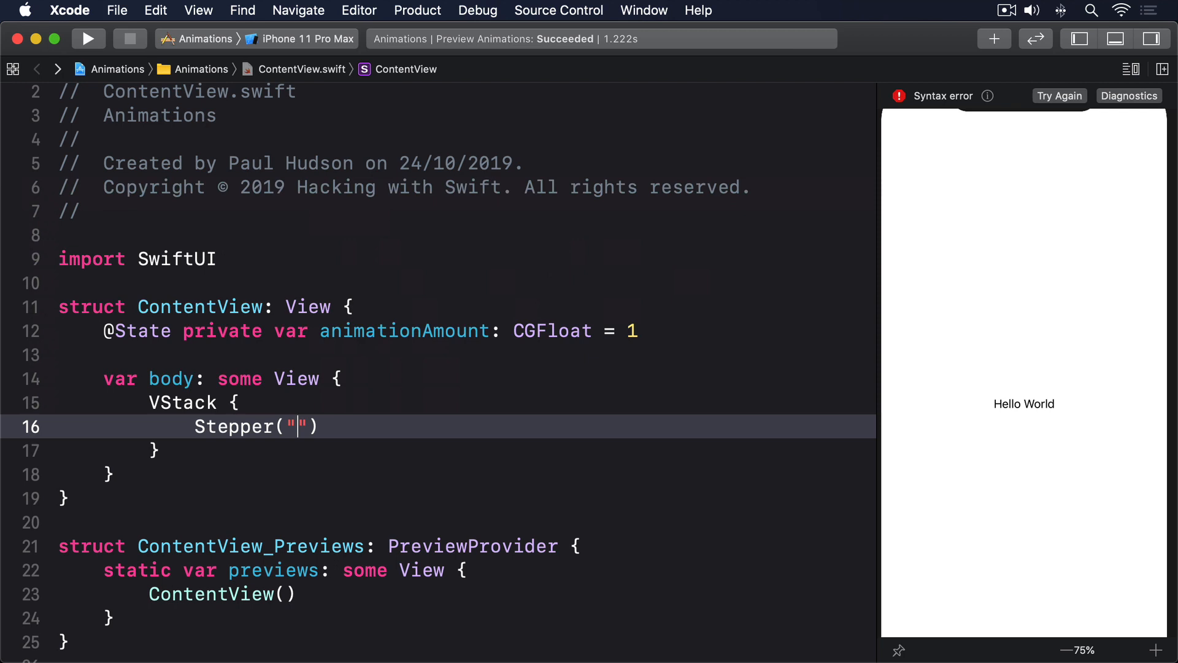
pyautogui.write('Scale amount", valu')
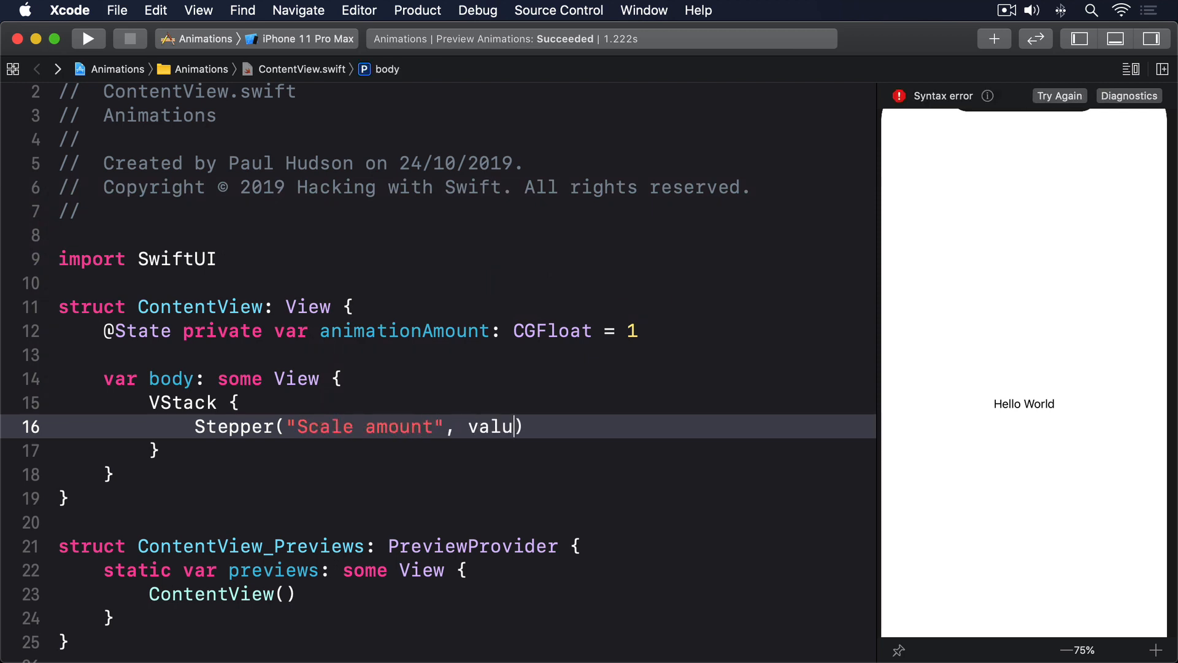
pyautogui.write('e: $animationAmount.animation(')
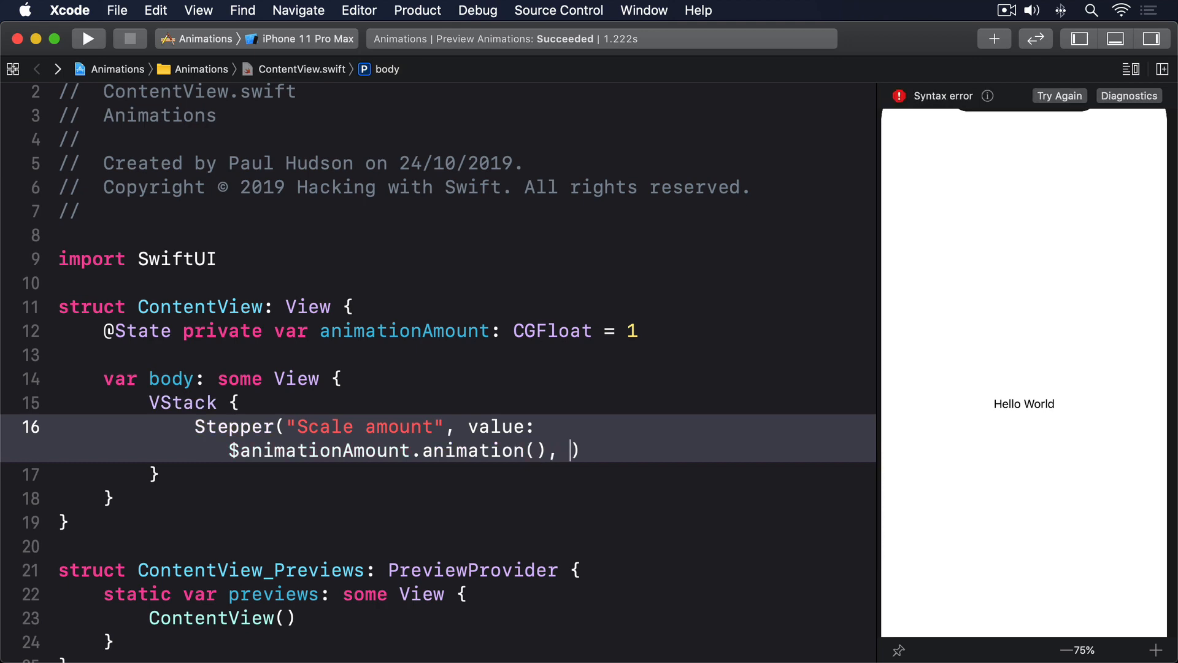
pyautogui.write('in: 1...10')
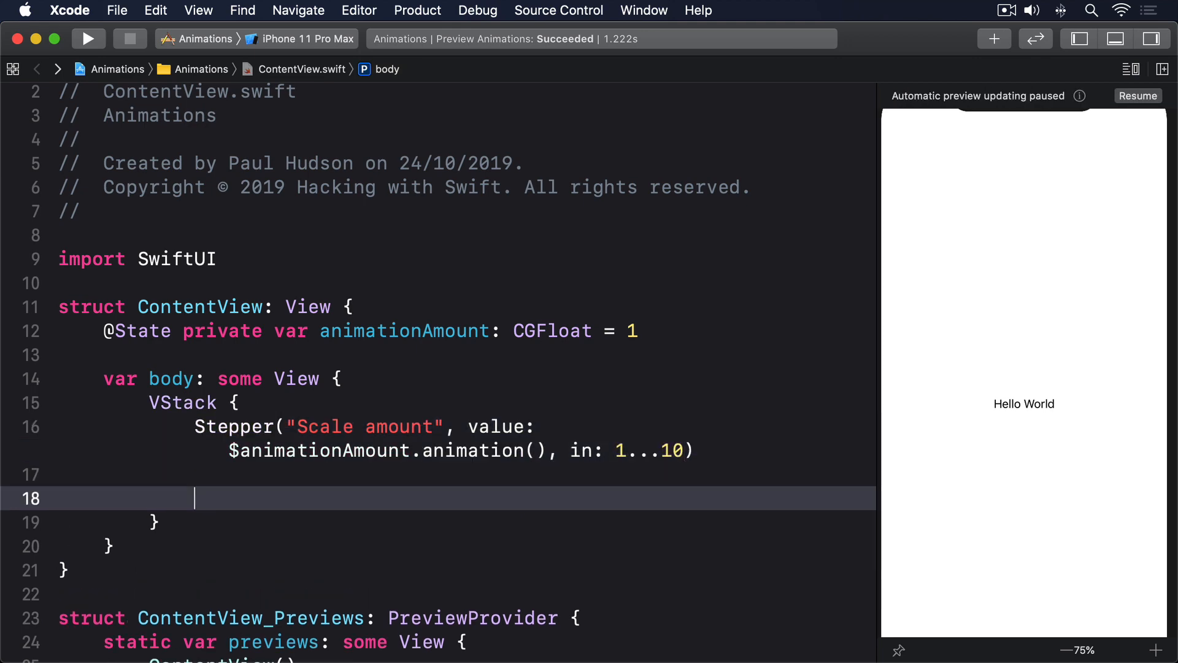
pyautogui.write('Spacer()')
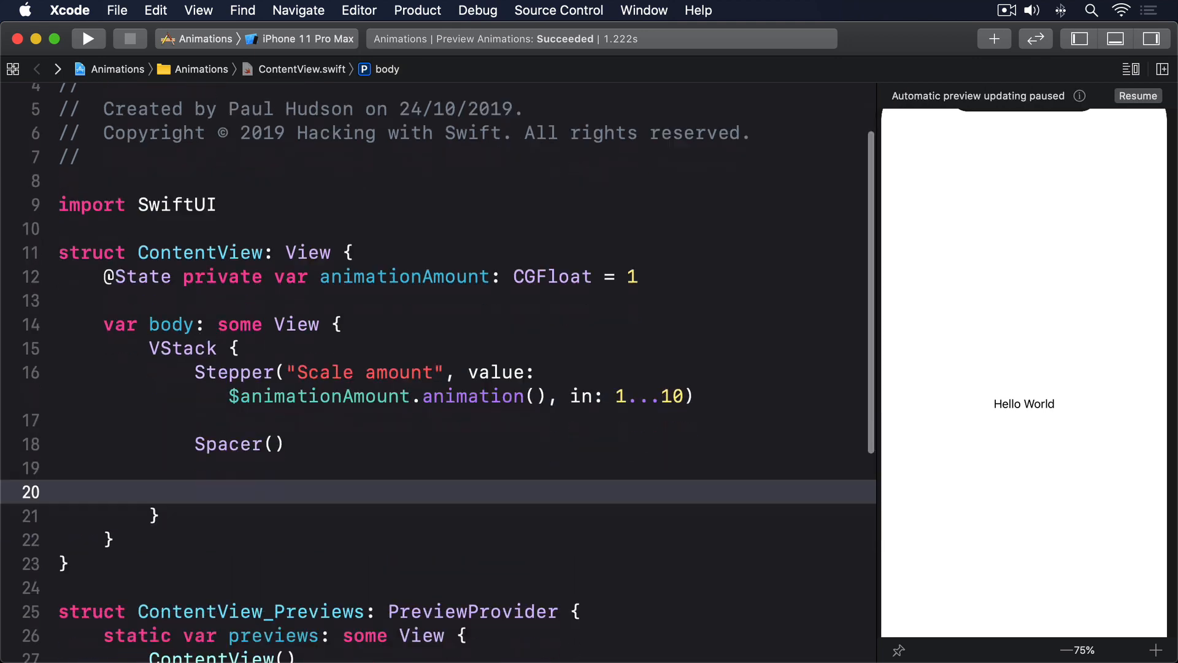
# Add a "Tap Me" button with padding 40, red circular background and scaleEffect(animationAmount)
pyautogui.write('Button("Tap M") {')
pyautogui.write('self.animationAmount += 1')
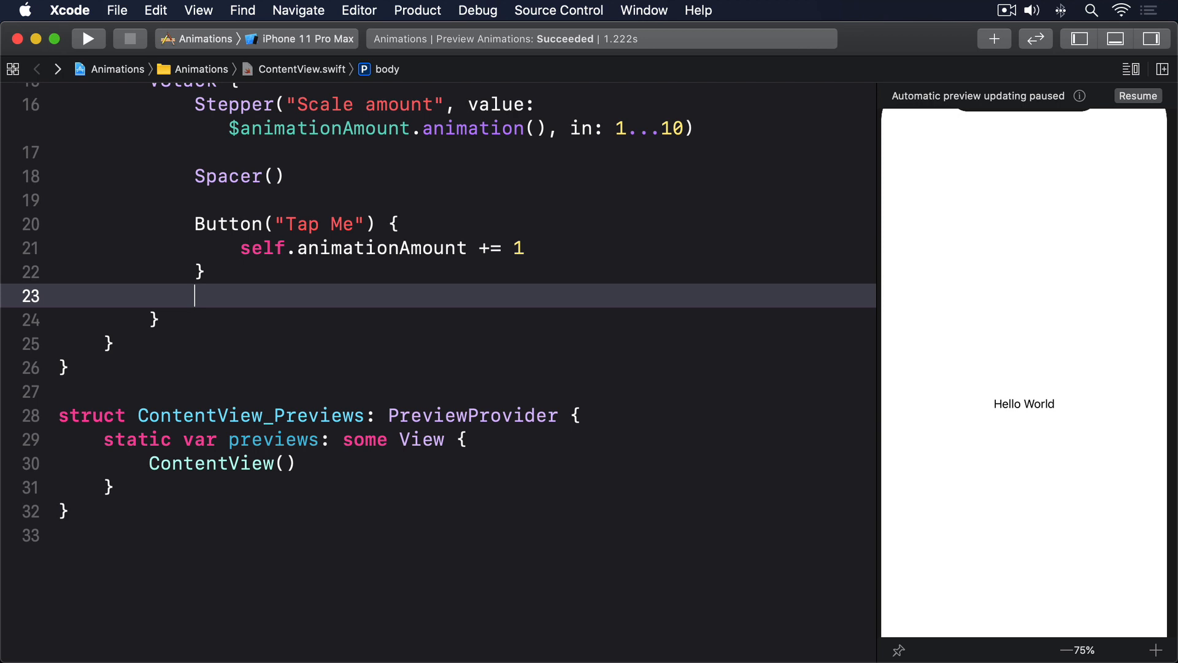
pyautogui.write('.padding(40')
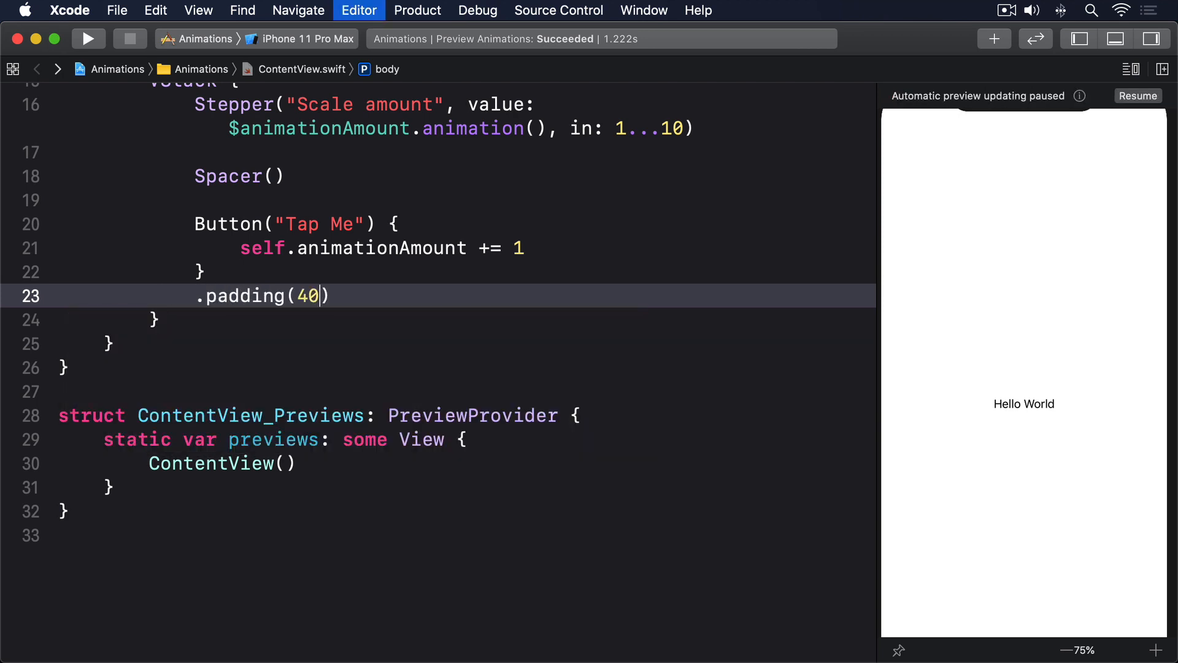
pyautogui.write('.background(Color.red')
pyautogui.write('.clipShape(Circle(')
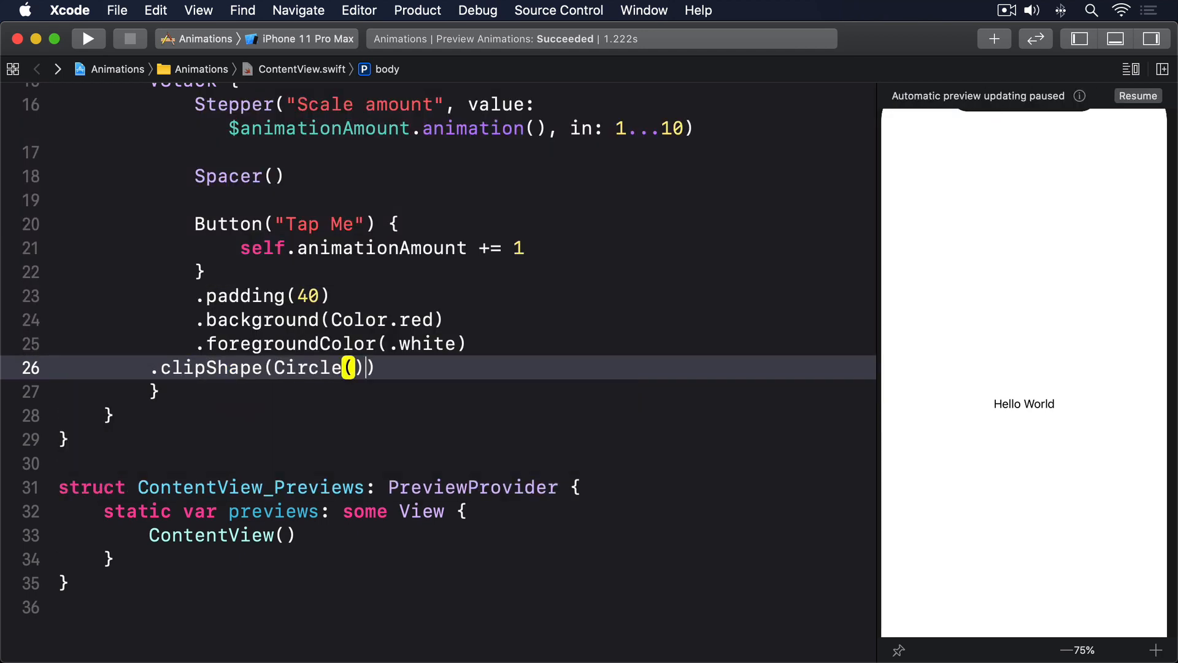
pyautogui.write('.scaleEffect(')
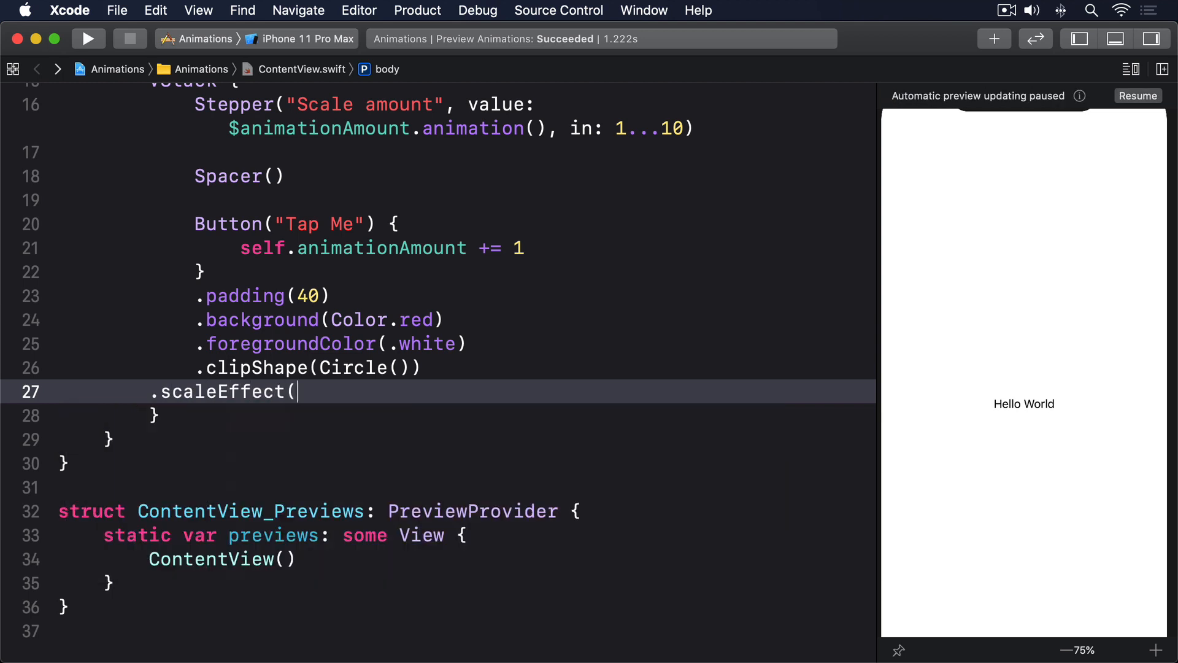
pyautogui.write('animationAmount)')
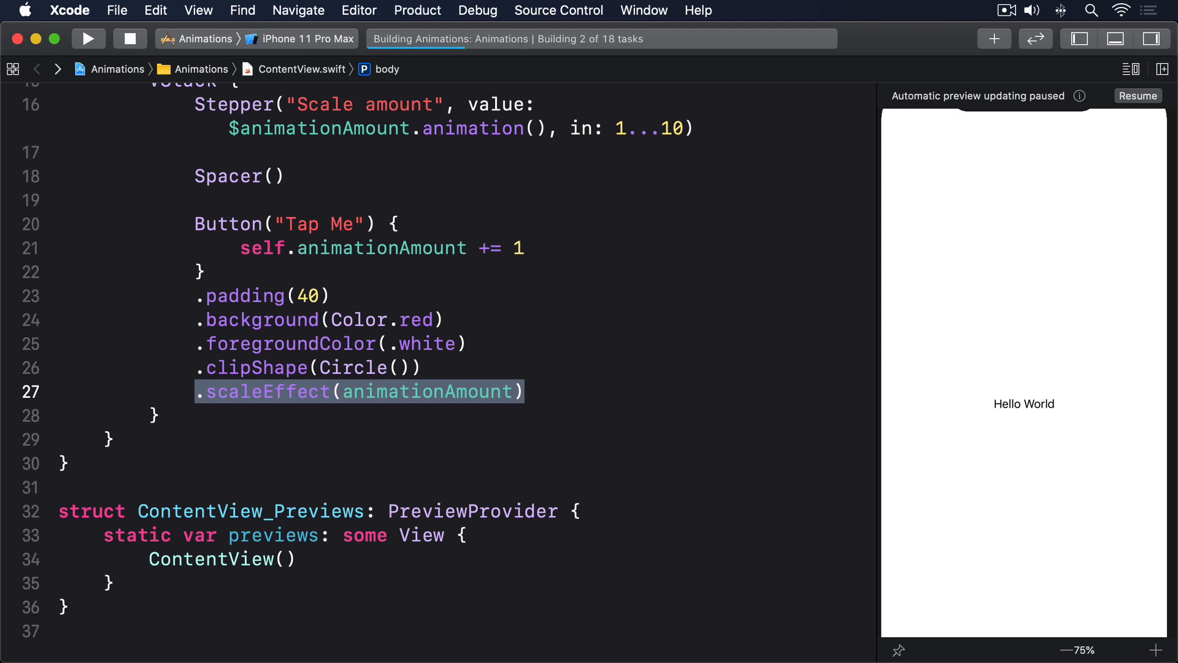
# Run the app and raise the scale amount so the red Tap Me circle grows several times larger
pyautogui.click(88, 38)
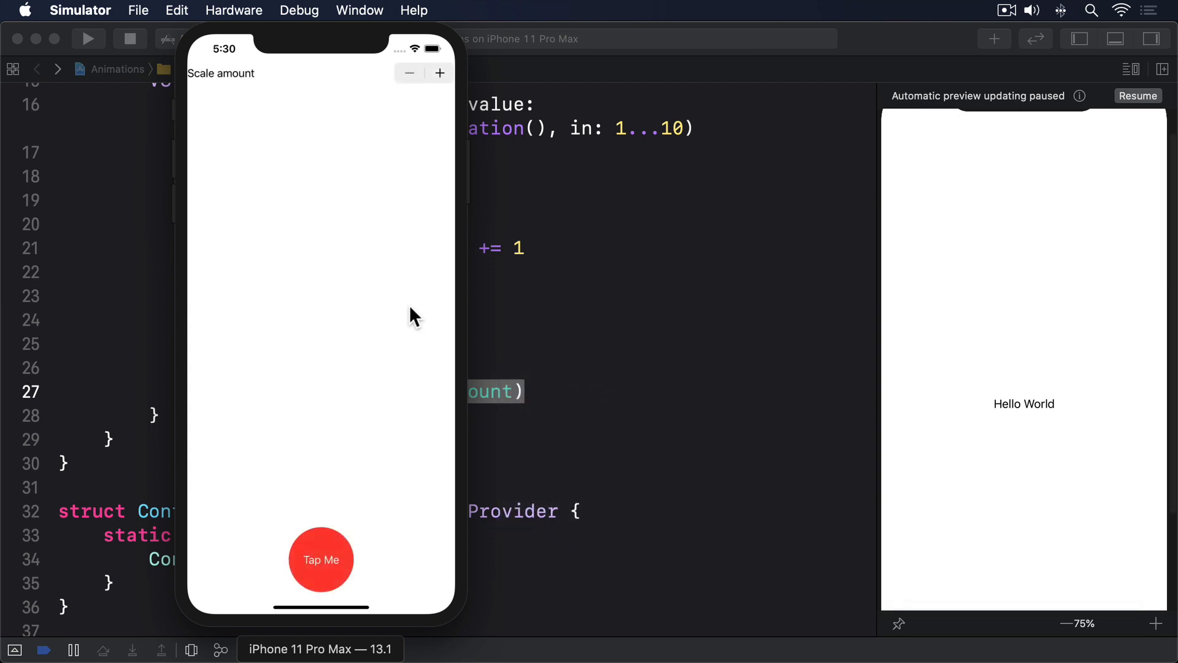
pyautogui.click(321, 560)
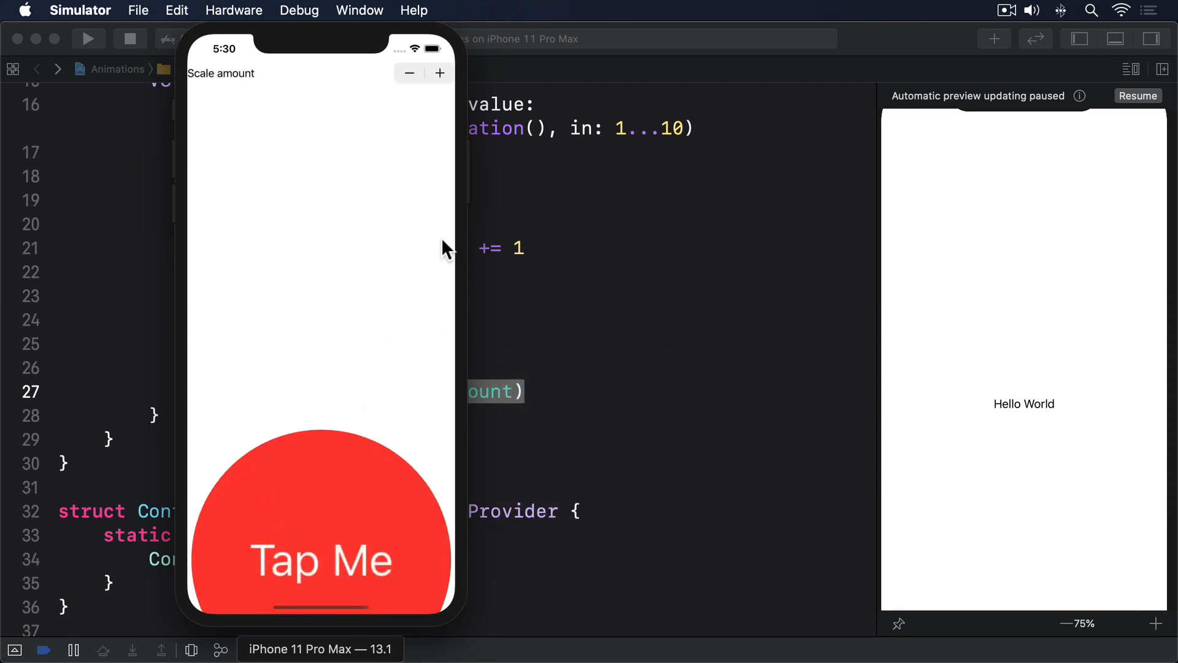
pyautogui.click(408, 72)
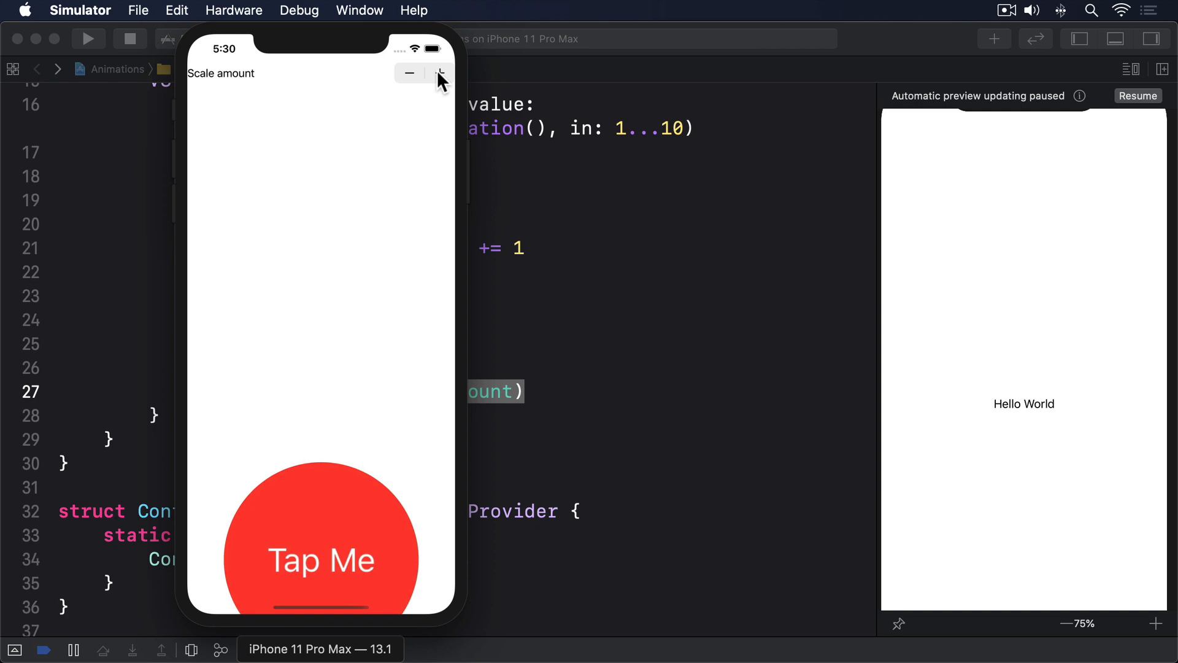
pyautogui.moveTo(531, 272)
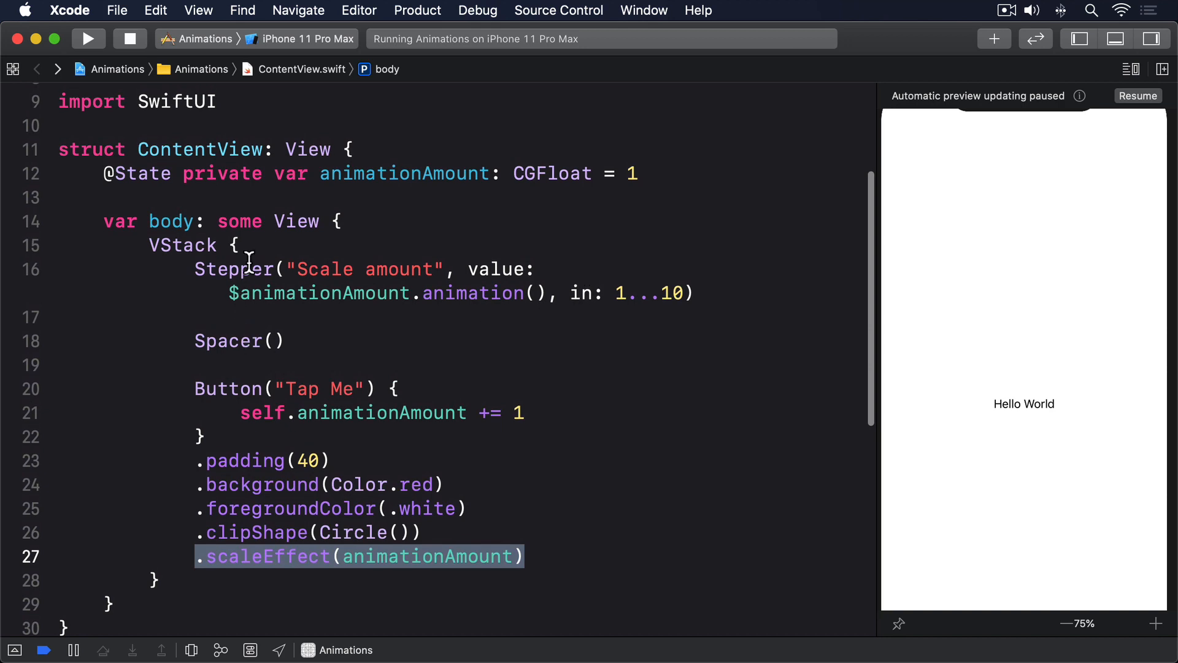
# Add print(animationAmount) before an explicit return of the VStack and relaunch the app
pyautogui.write('p')
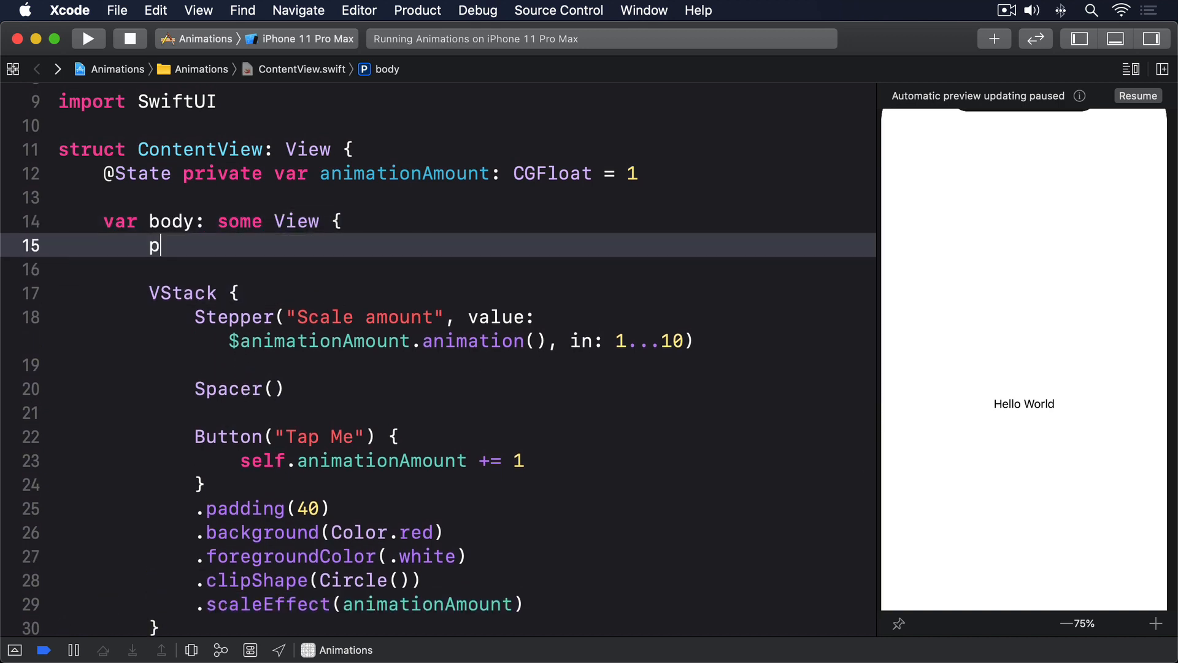
pyautogui.write('rint(animationAmount)')
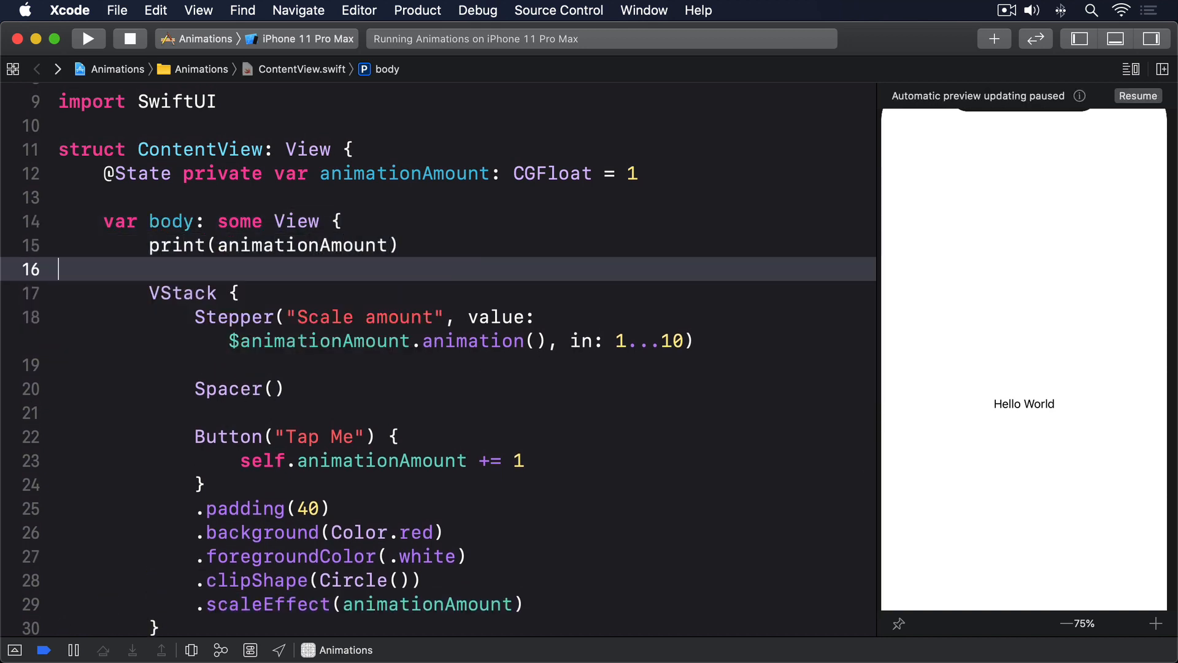
pyautogui.write('return')
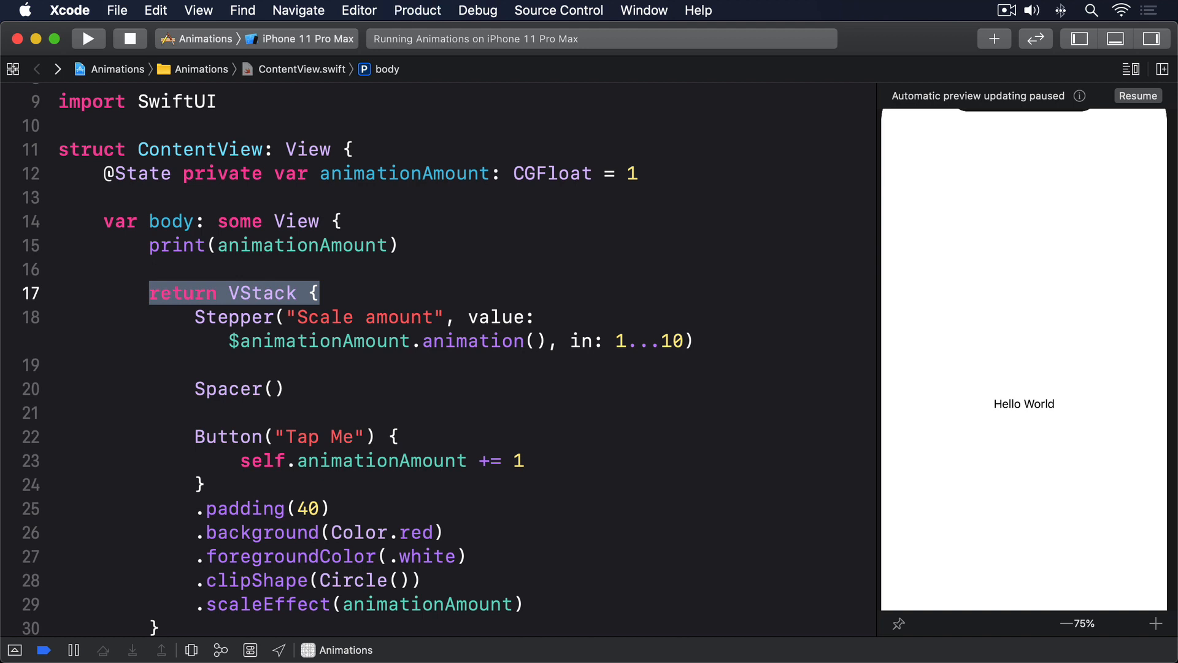
pyautogui.click(89, 38)
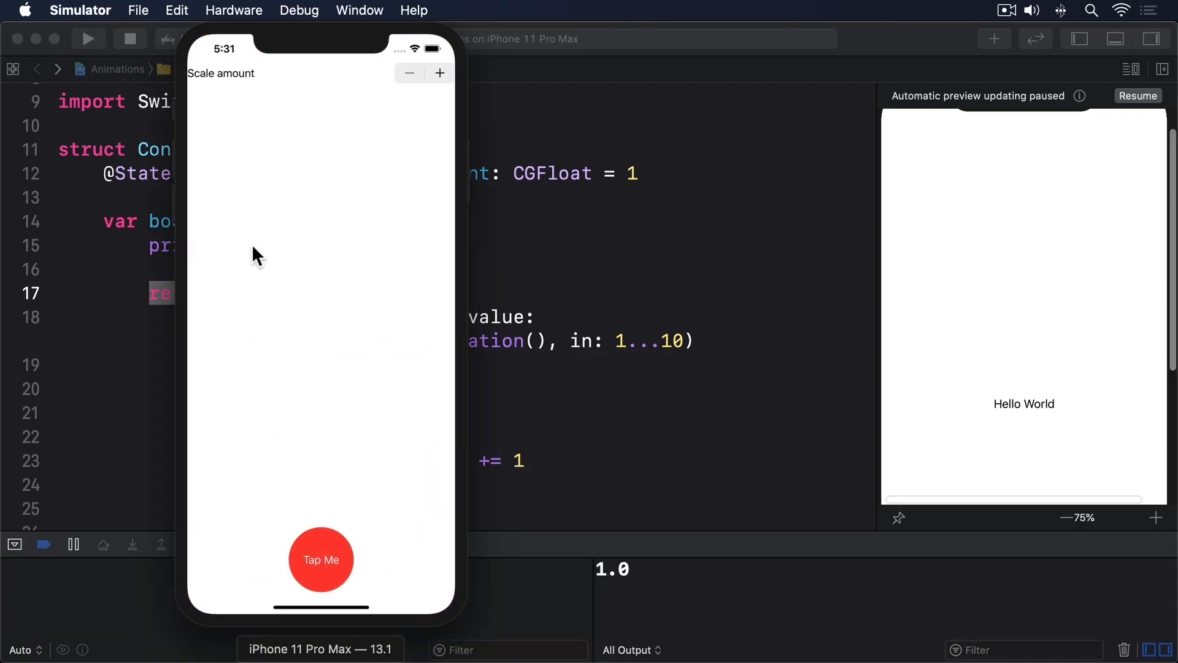
# Step the scale amount up to 4 and back down to 1, logging each value in the console
pyautogui.click(441, 72)
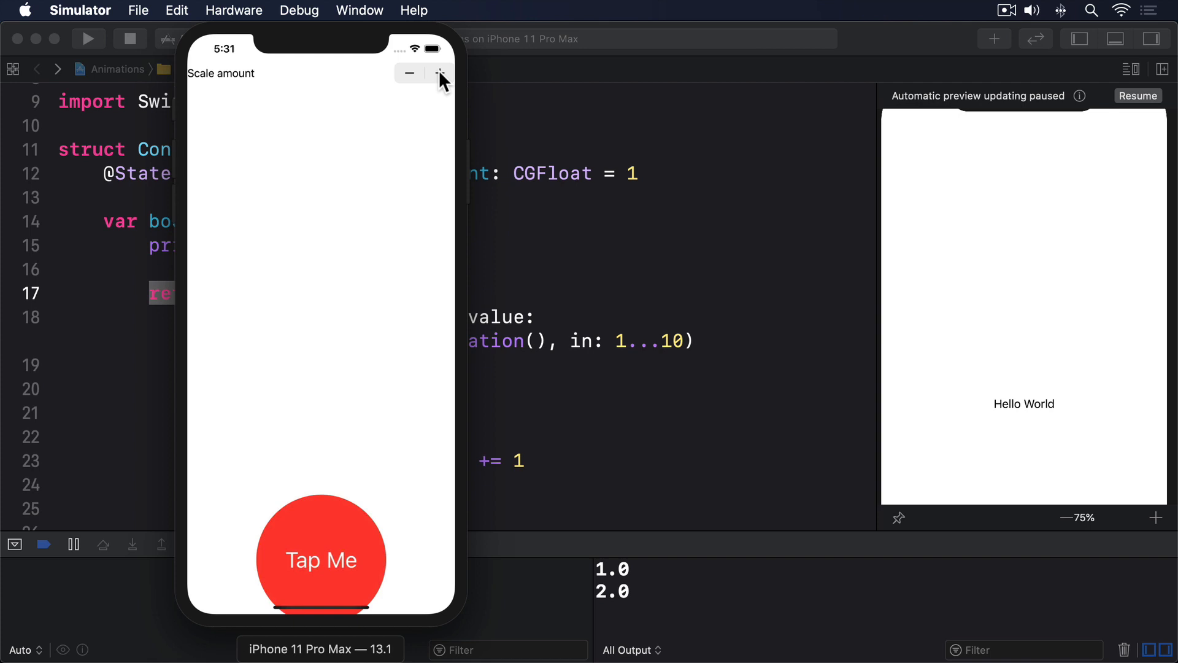
pyautogui.click(441, 72)
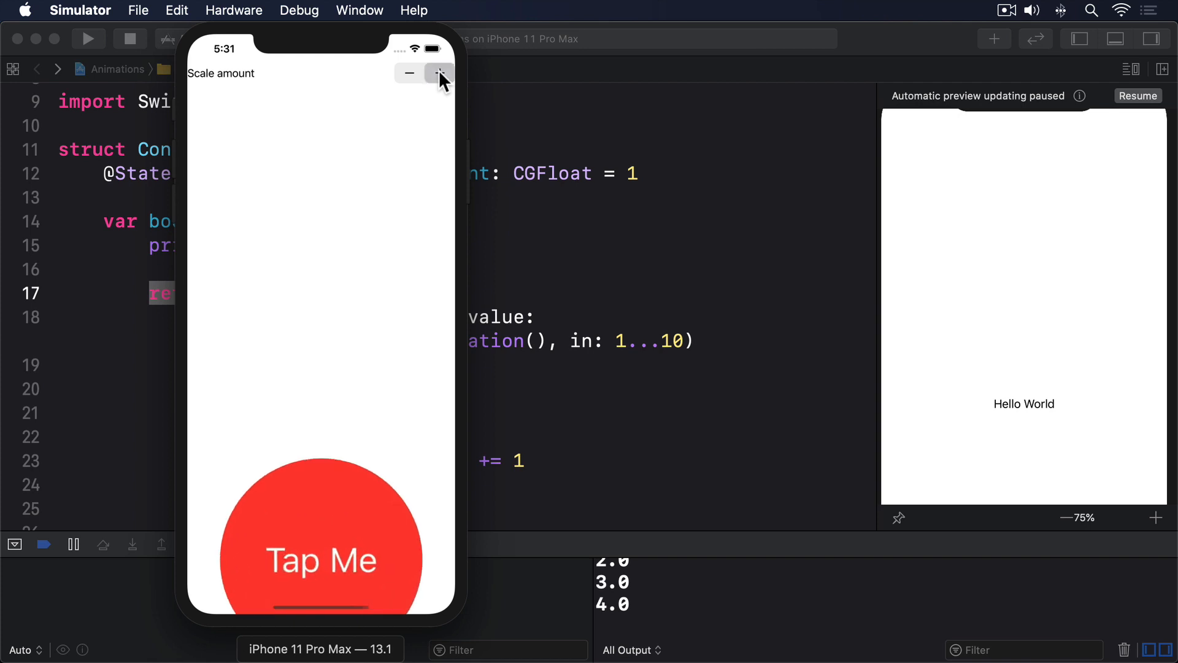
pyautogui.click(410, 72)
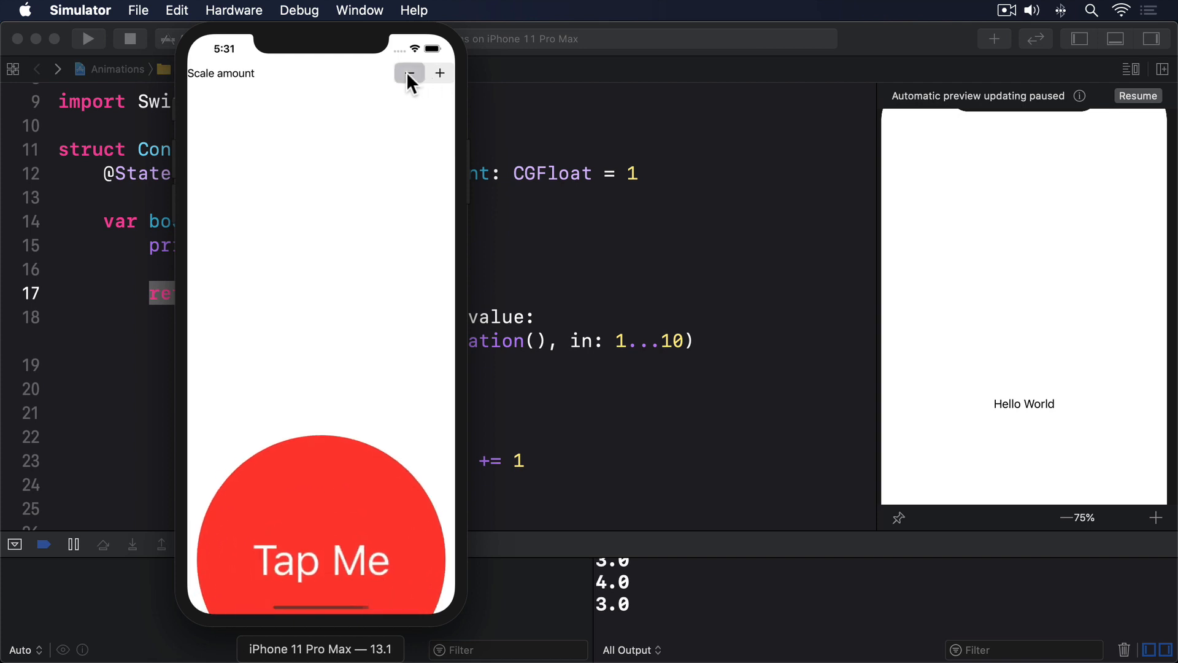
pyautogui.click(409, 72)
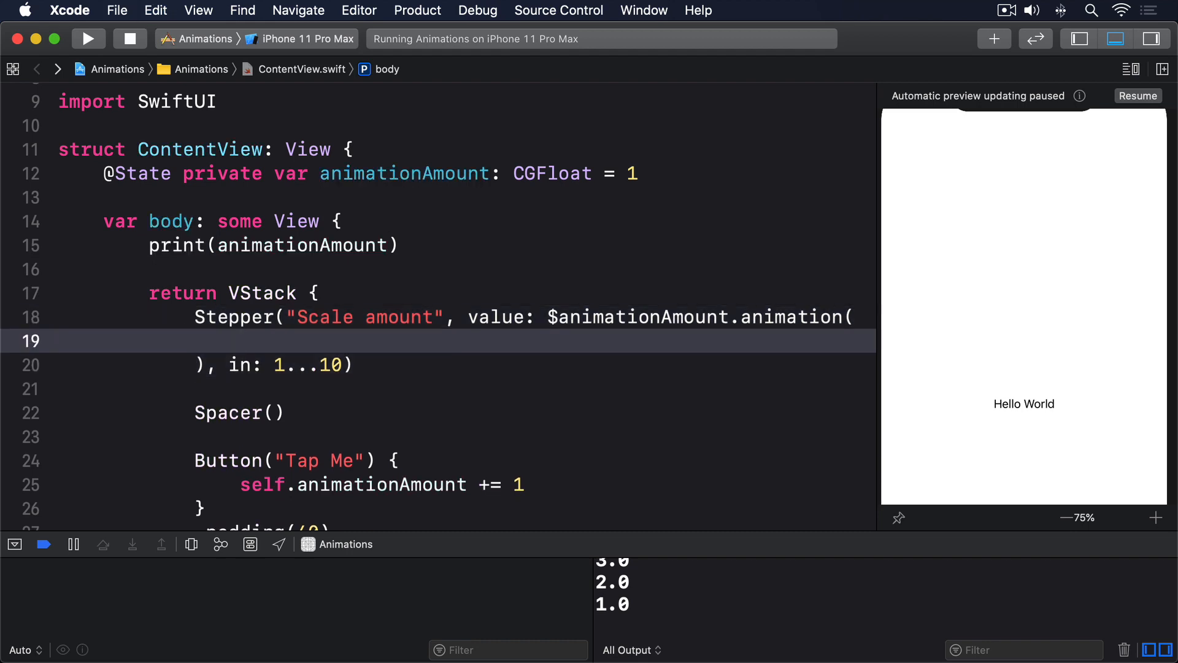
# Use Animation.easeInOut(duration: 1).repeatCount(3, autoreverses: true) on the Stepper and rerun
pyautogui.write('Animation.easeInOut(duration: 1')
pyautogui.write('.repeatCount(3')
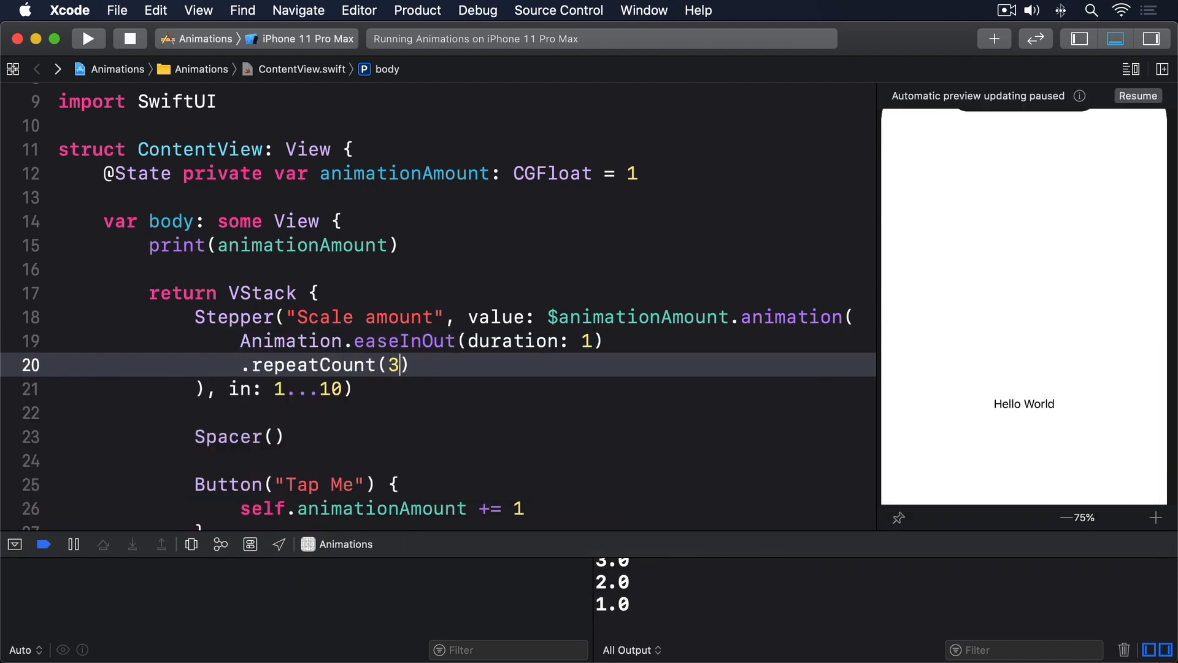
pyautogui.write(', autoreverses:')
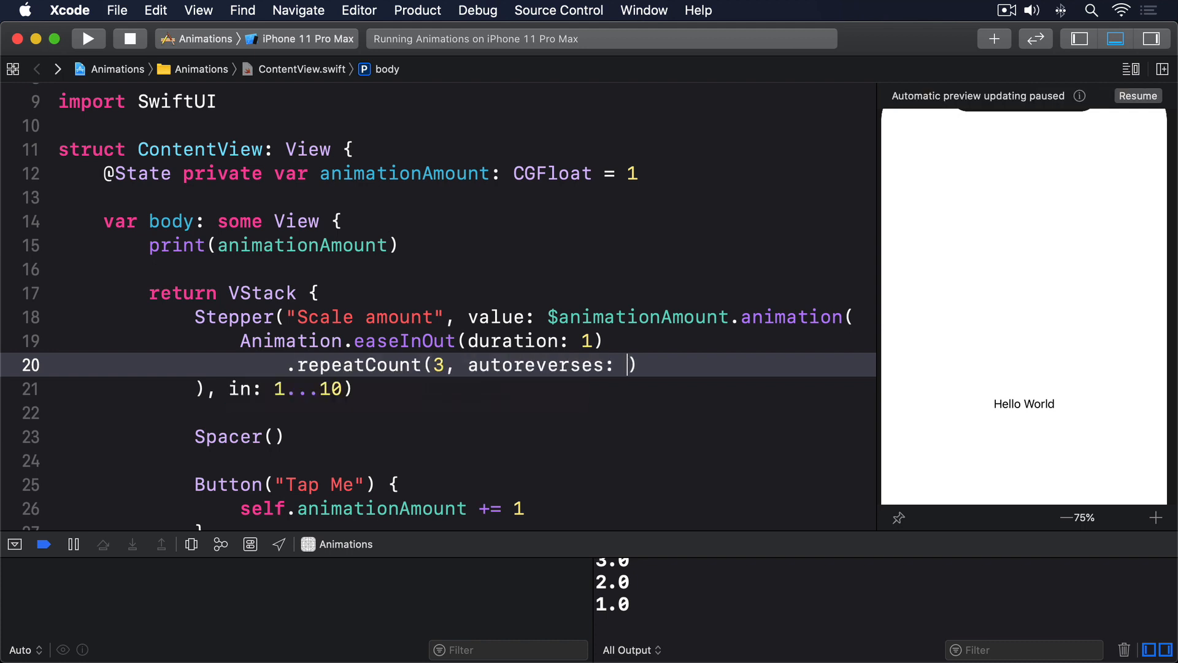
pyautogui.write('true')
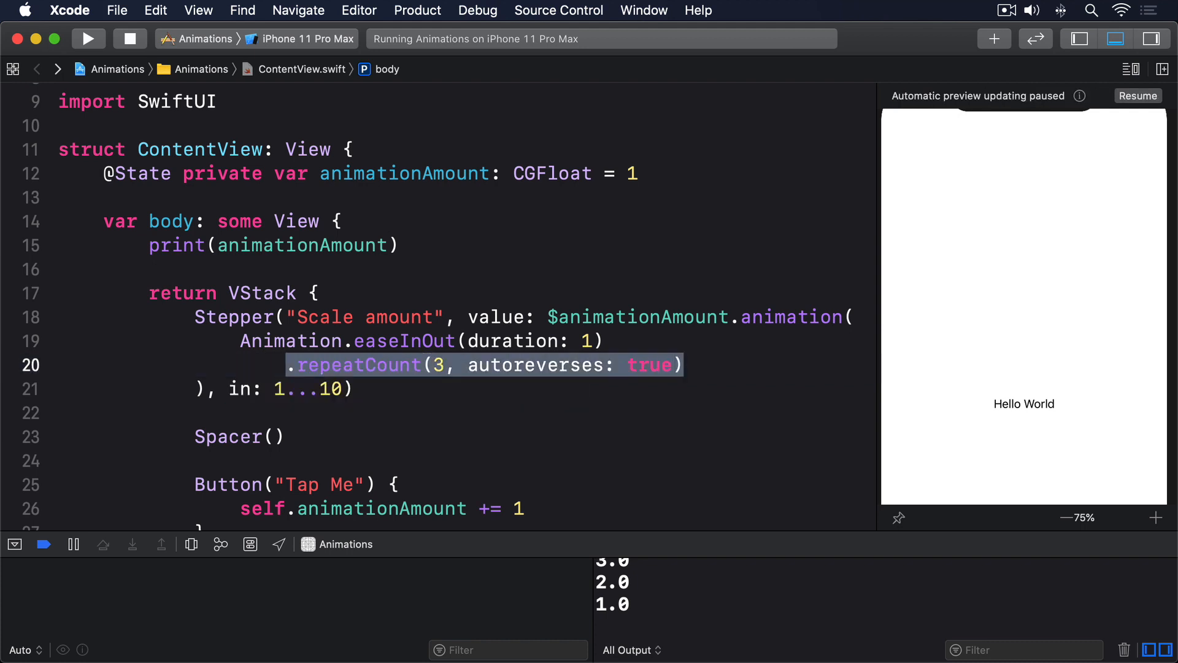
pyautogui.click(88, 38)
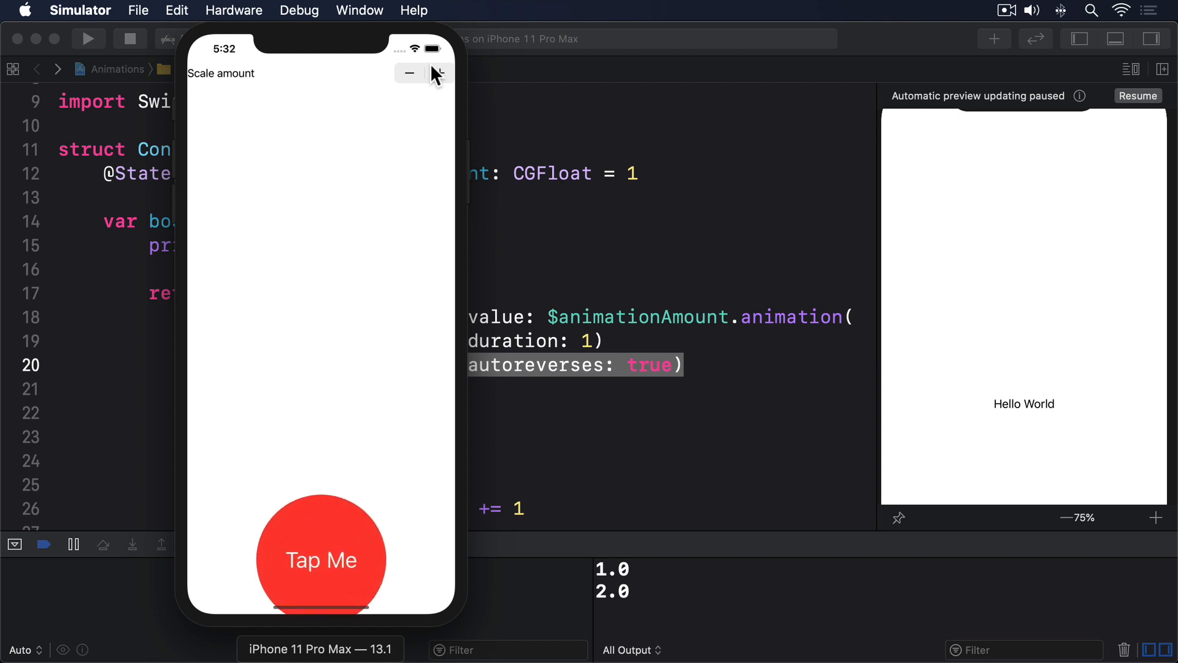
# Step the scale amount up to 4 so the circle grows with the auto-reversing animation
pyautogui.click(320, 560)
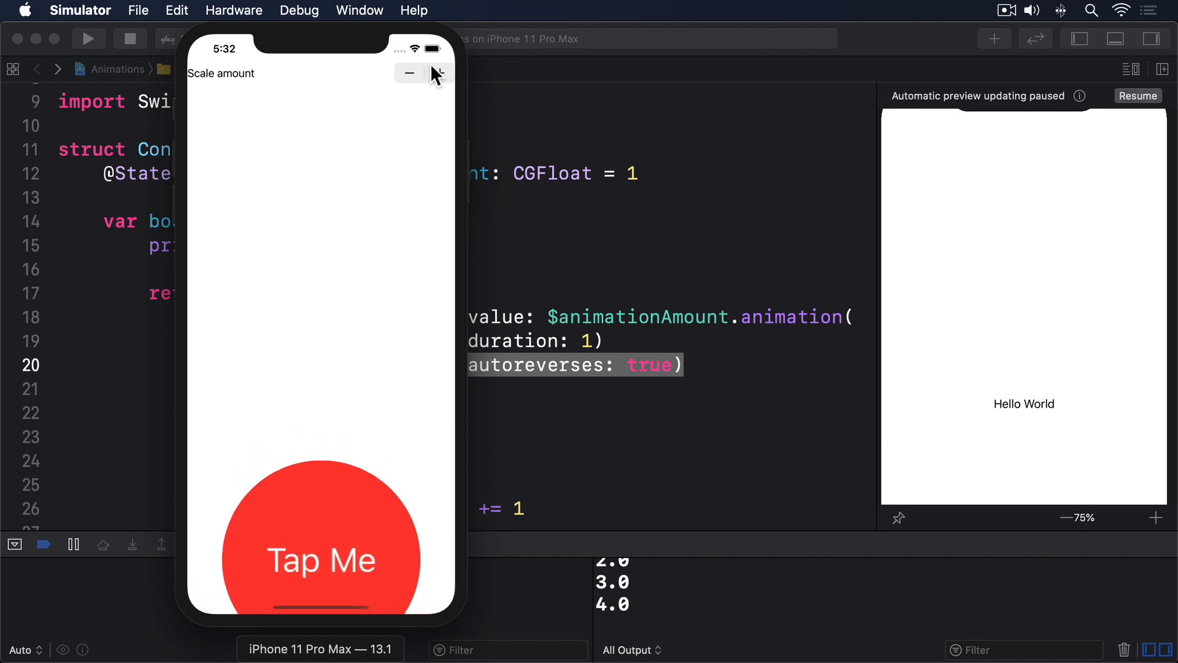
pyautogui.click(320, 545)
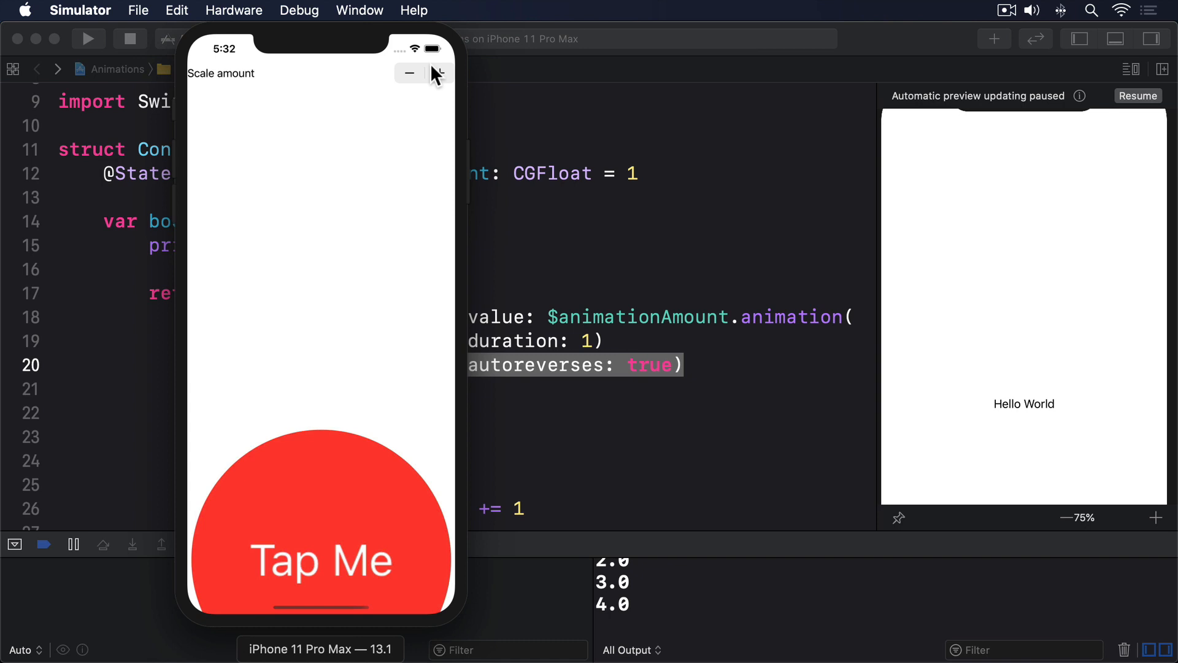